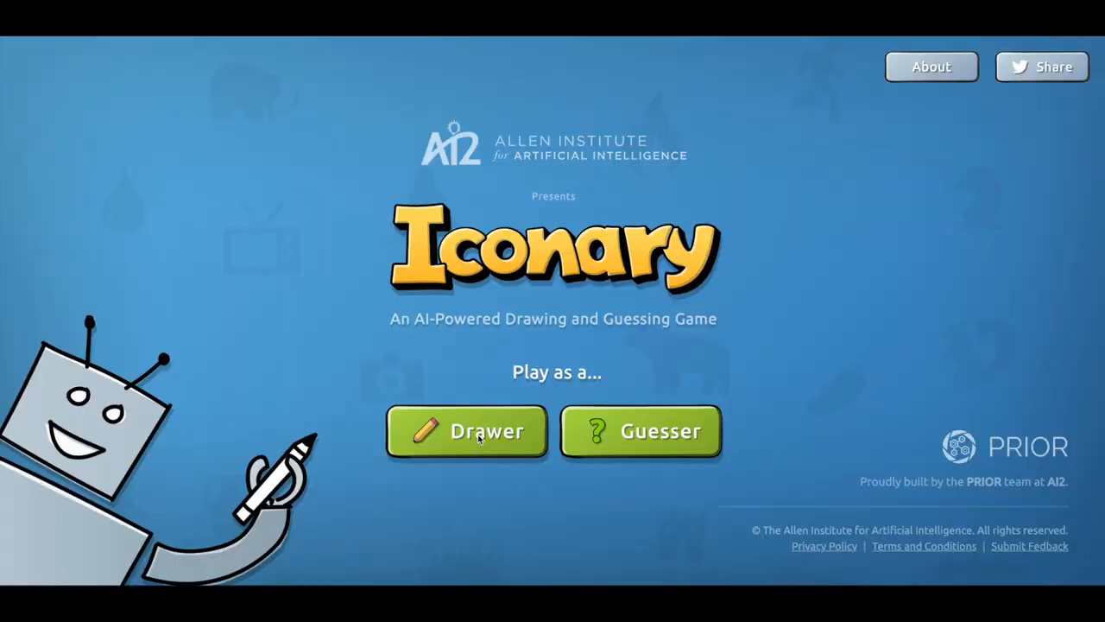
mouse_move(477, 503)
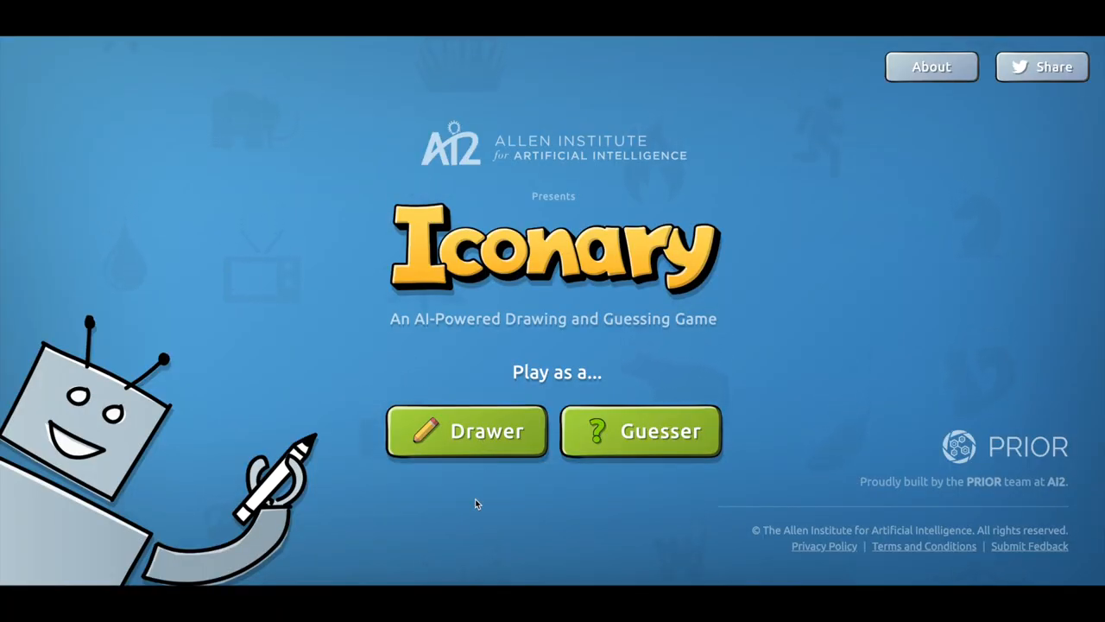
Step: Start a round as the drawer and place the pizza slice and arrow icons
left_click(466, 431)
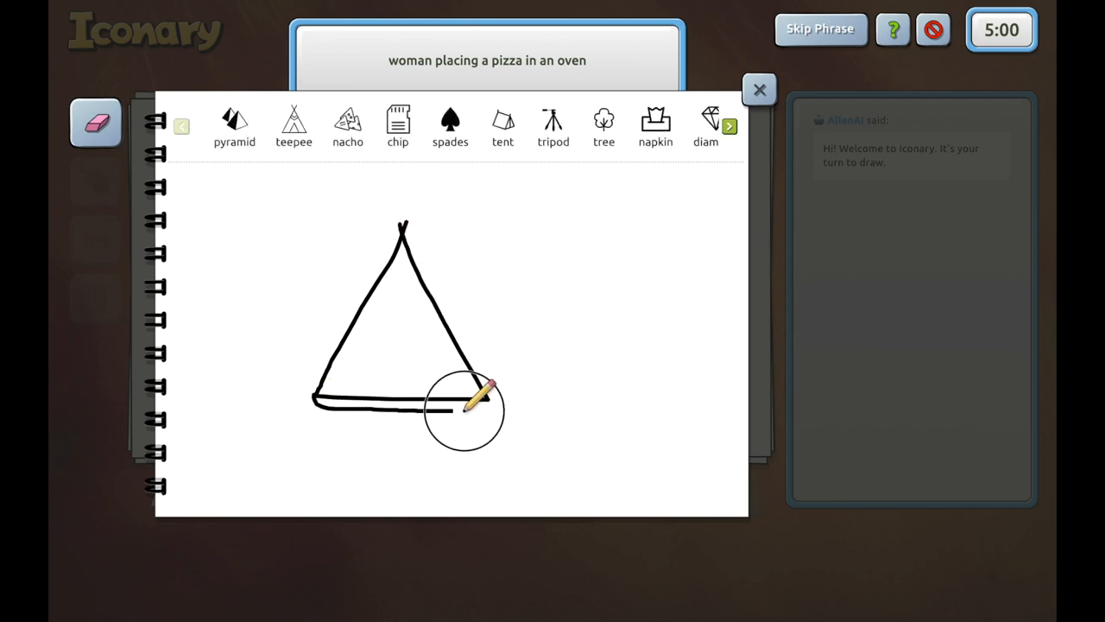
left_click(181, 126)
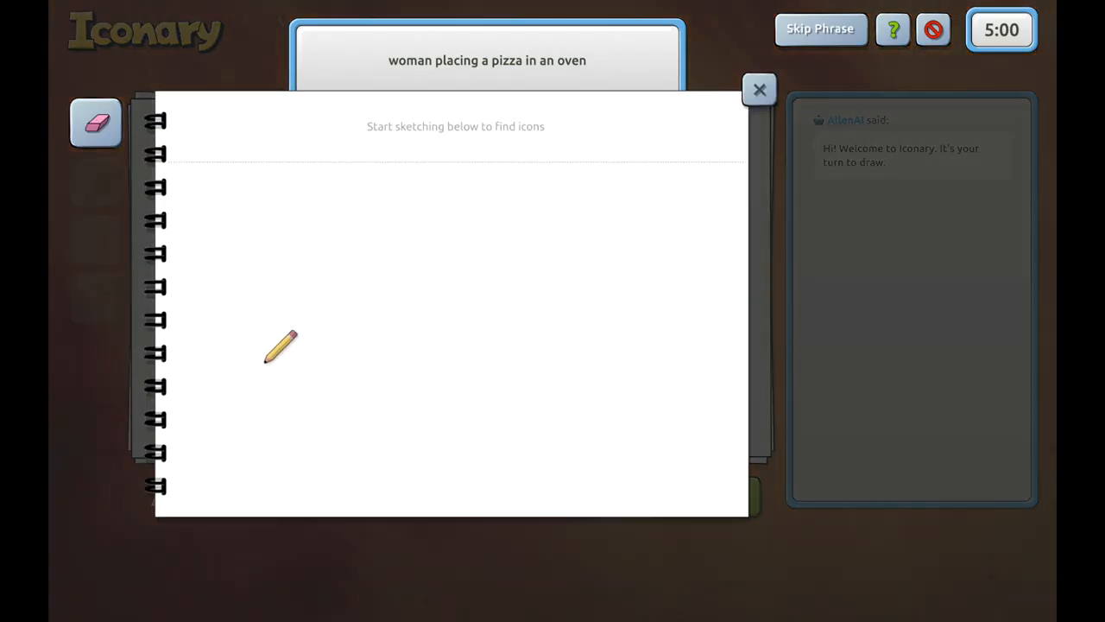
left_click(759, 88)
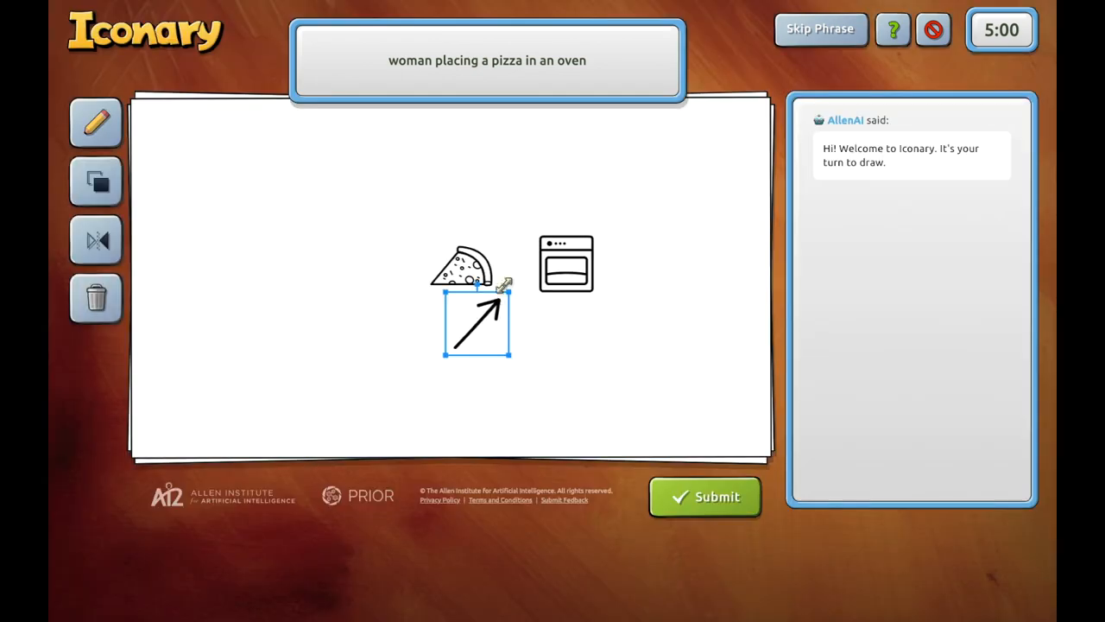